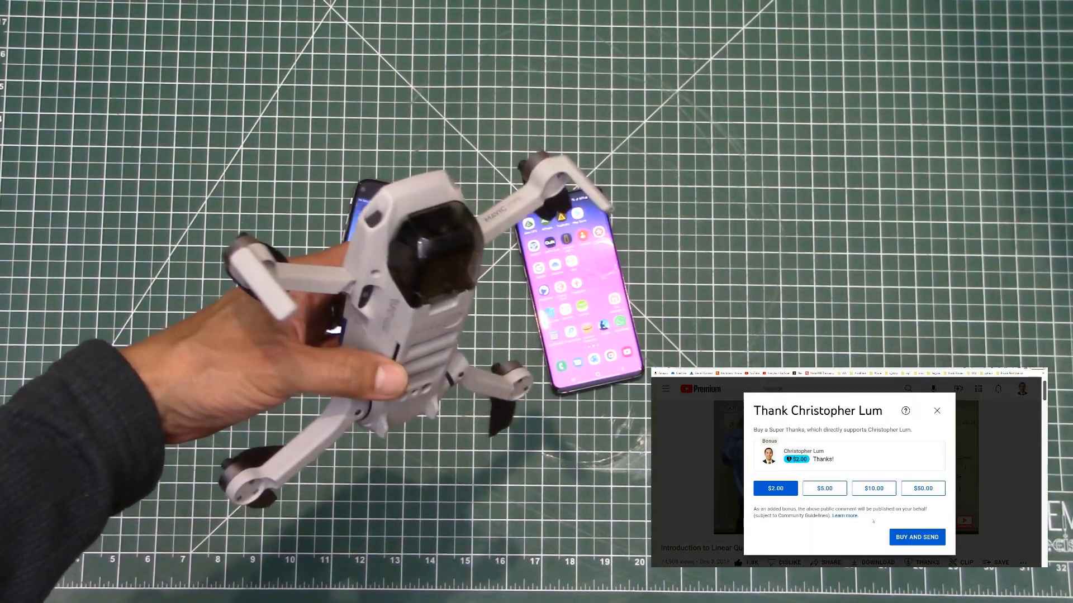
Search the App Store for 'dji fly' to find DJI Fly, already installed with OPEN.
click(872, 487)
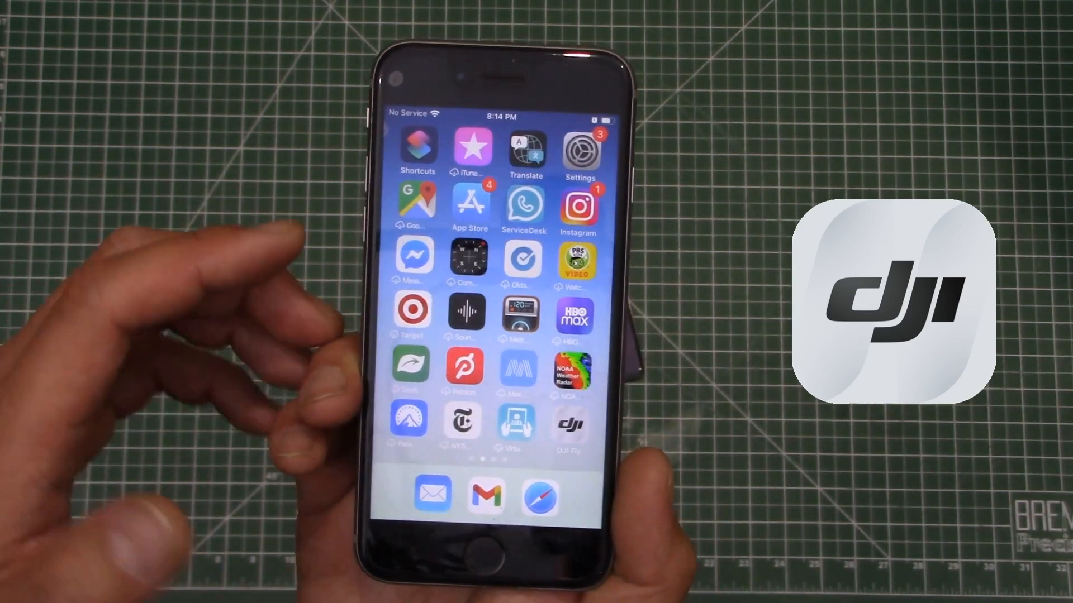
click(470, 208)
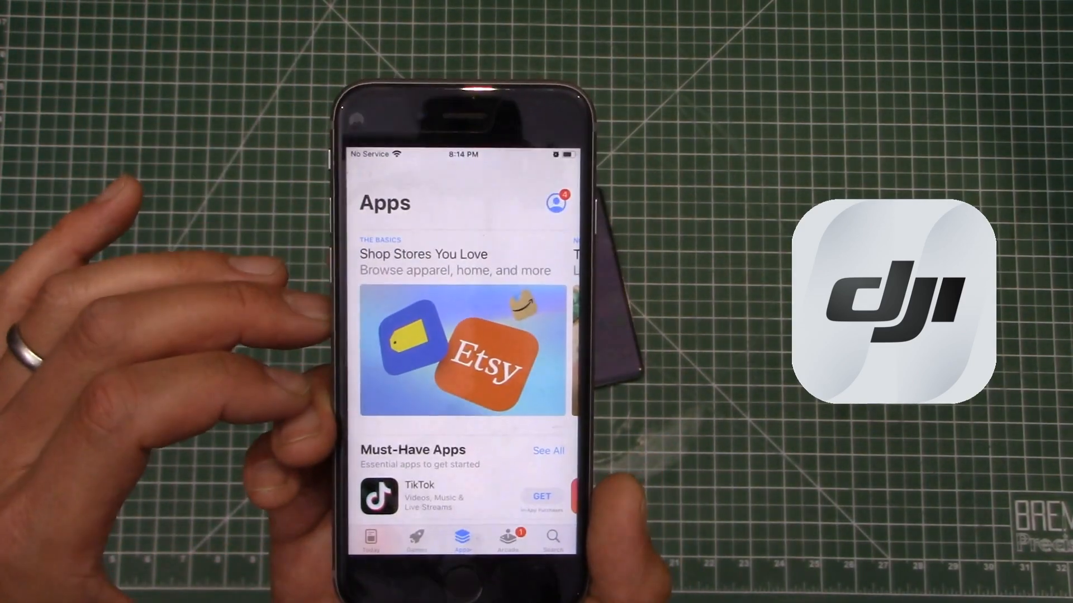
click(552, 537)
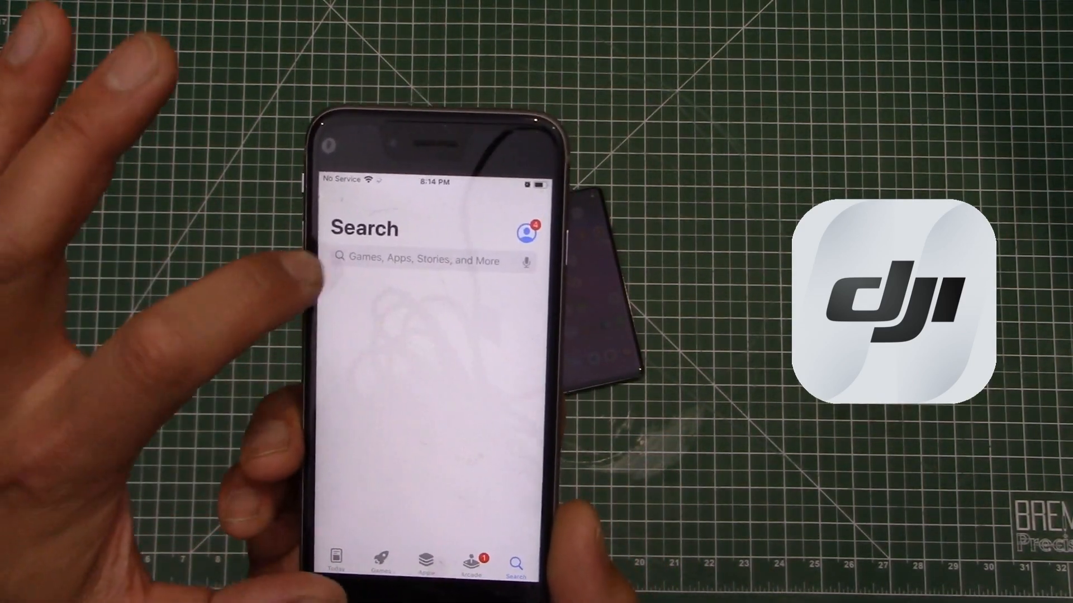
click(416, 261)
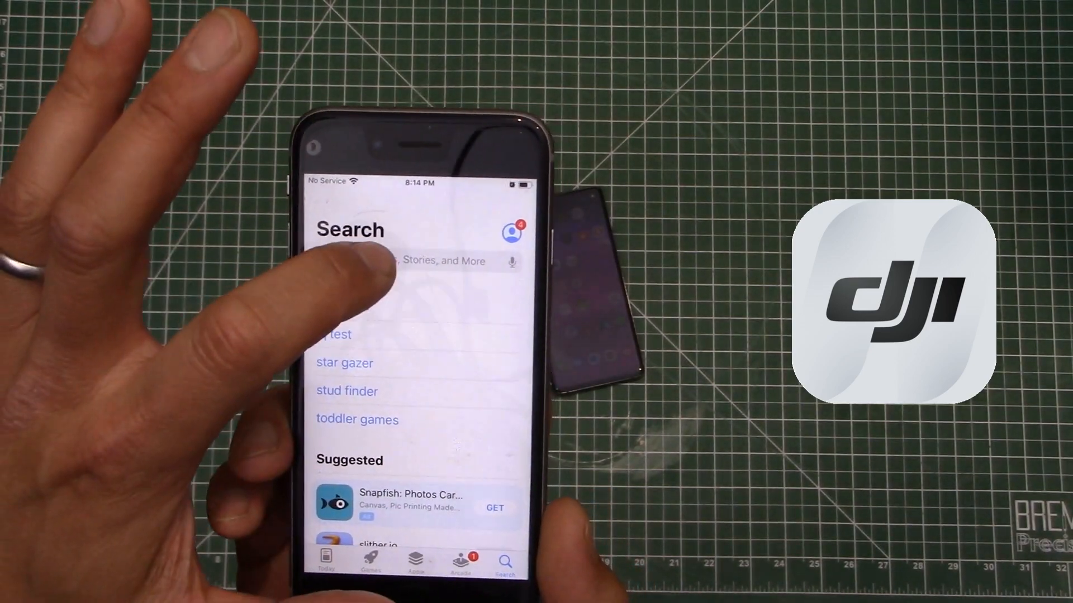
text(d)
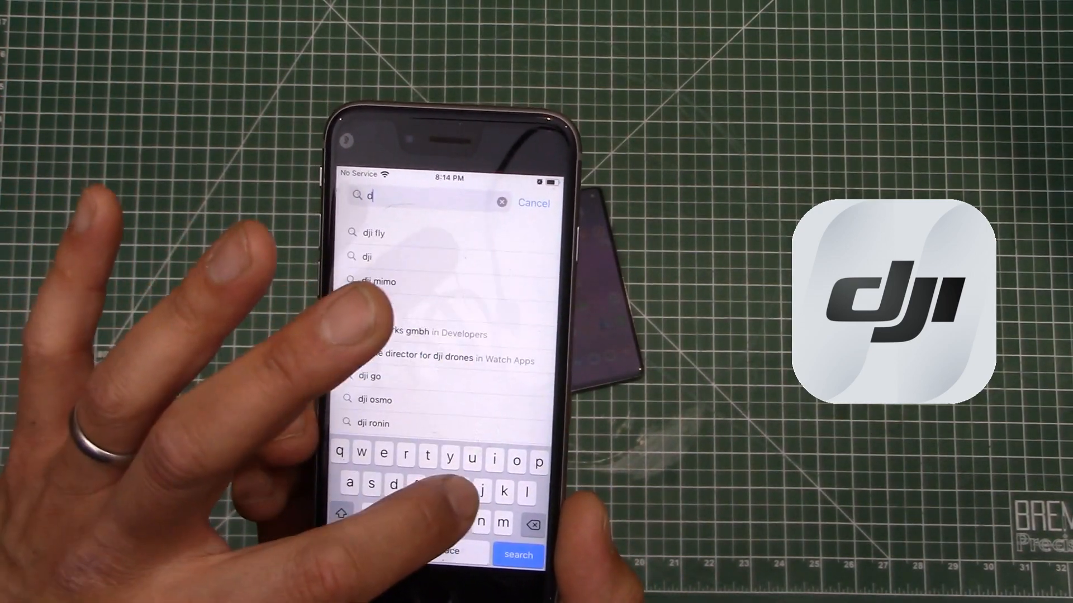
text(ji fl)
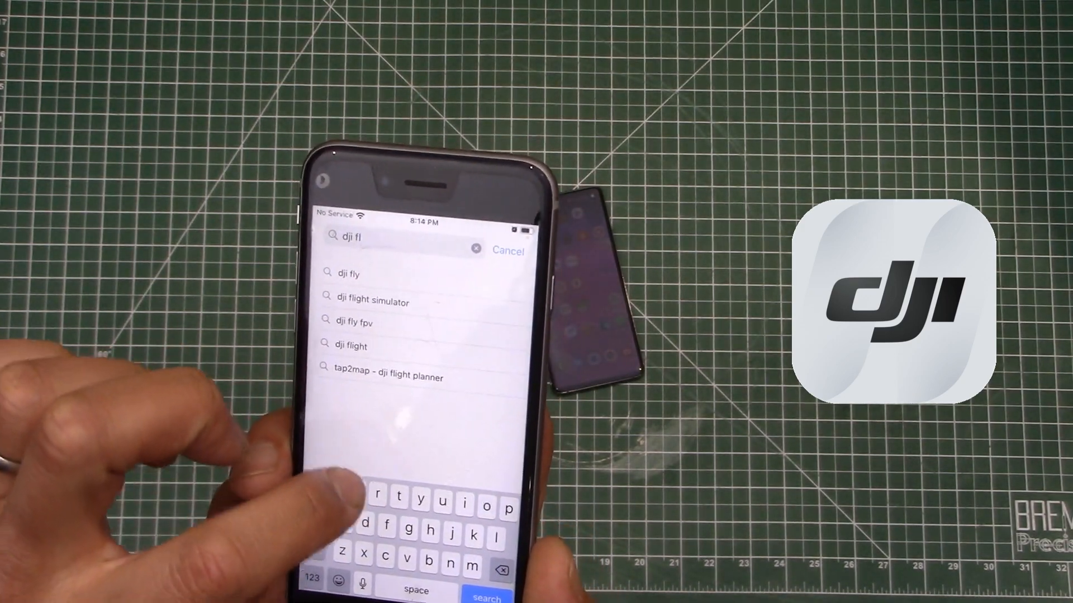
click(349, 273)
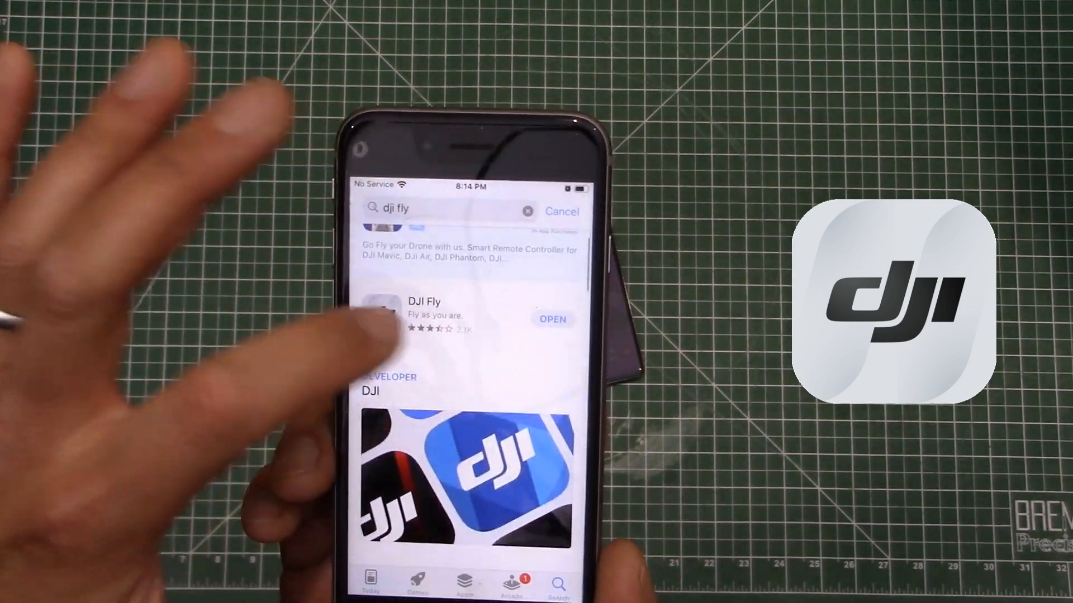
click(424, 311)
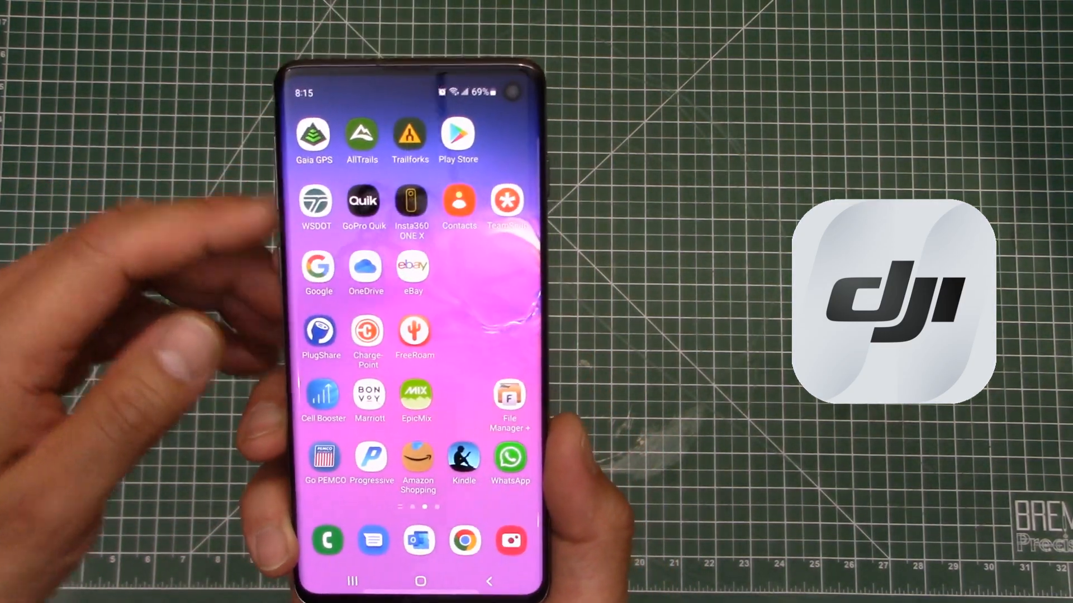
Search Google Play for 'dji fly' and scroll the results of other DJI apps.
click(457, 129)
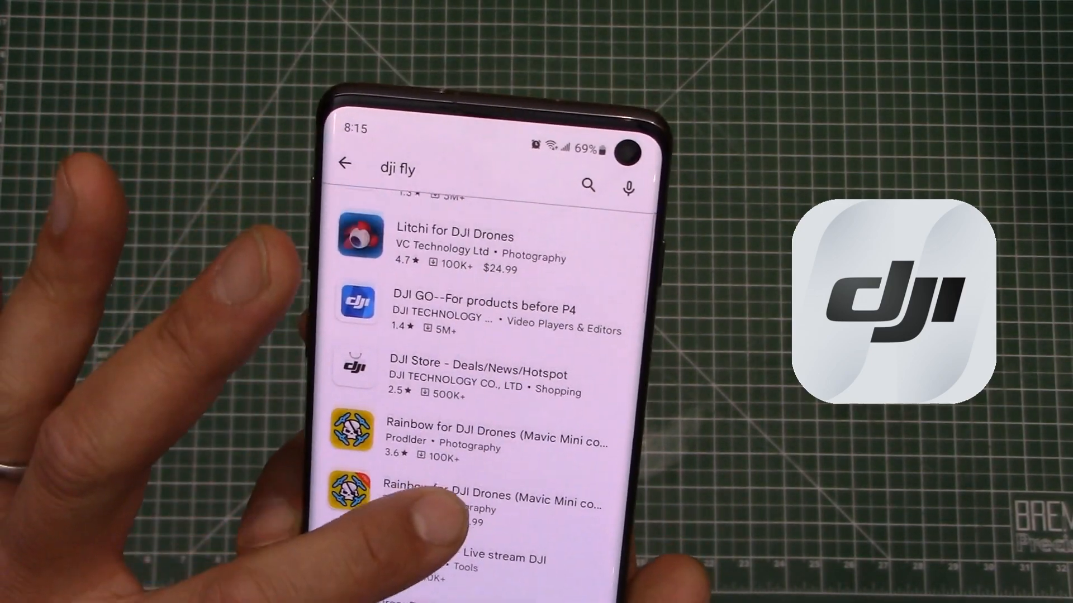
scroll(down, 3)
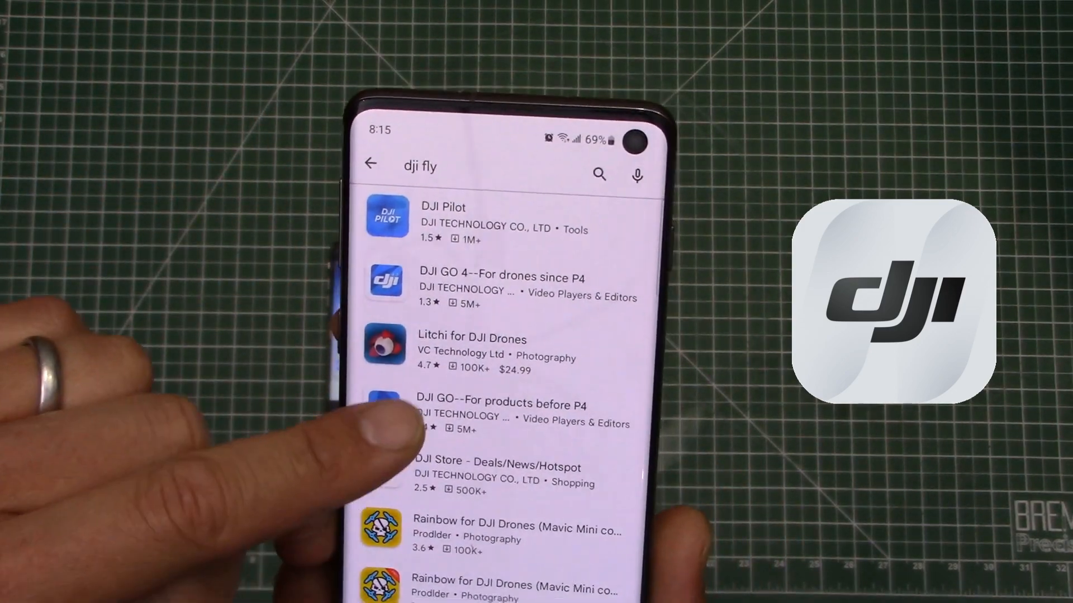
scroll(down, 3)
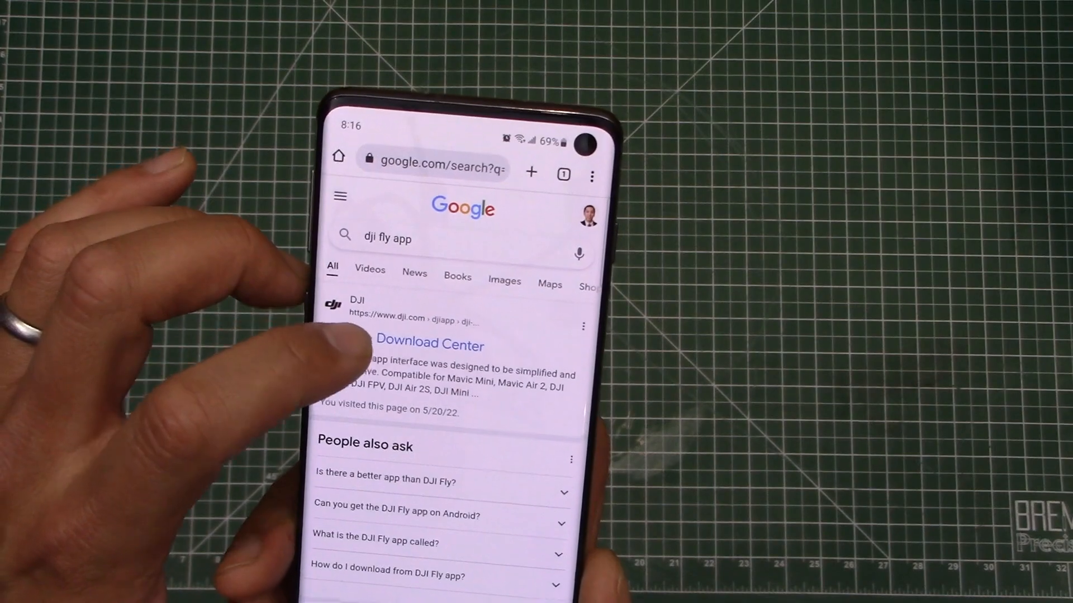
Open the dji.com DJI Fly Download Center and start the Android APK download.
click(429, 345)
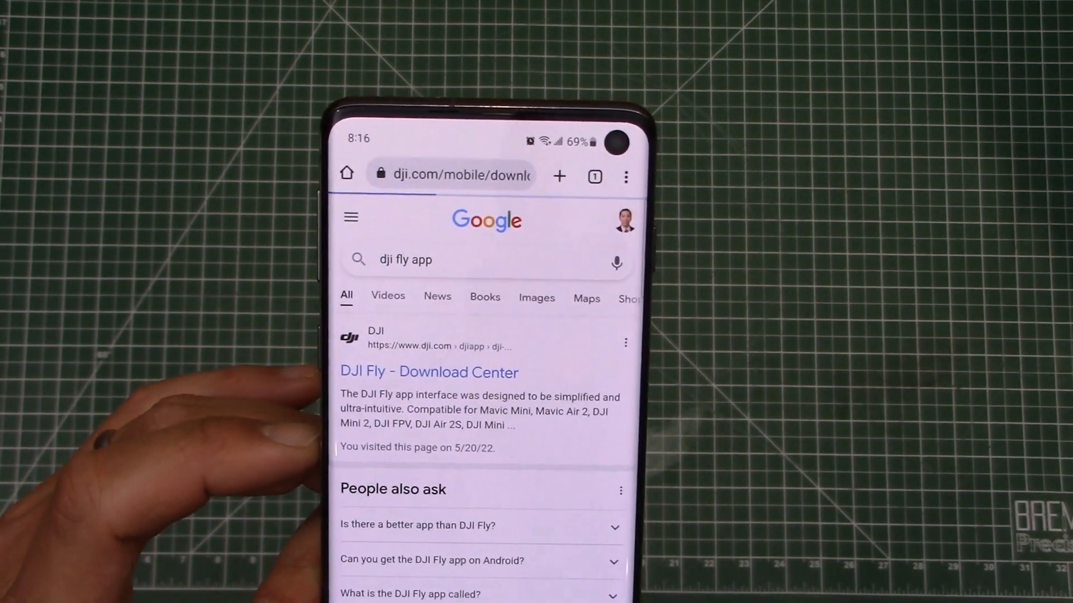
click(429, 371)
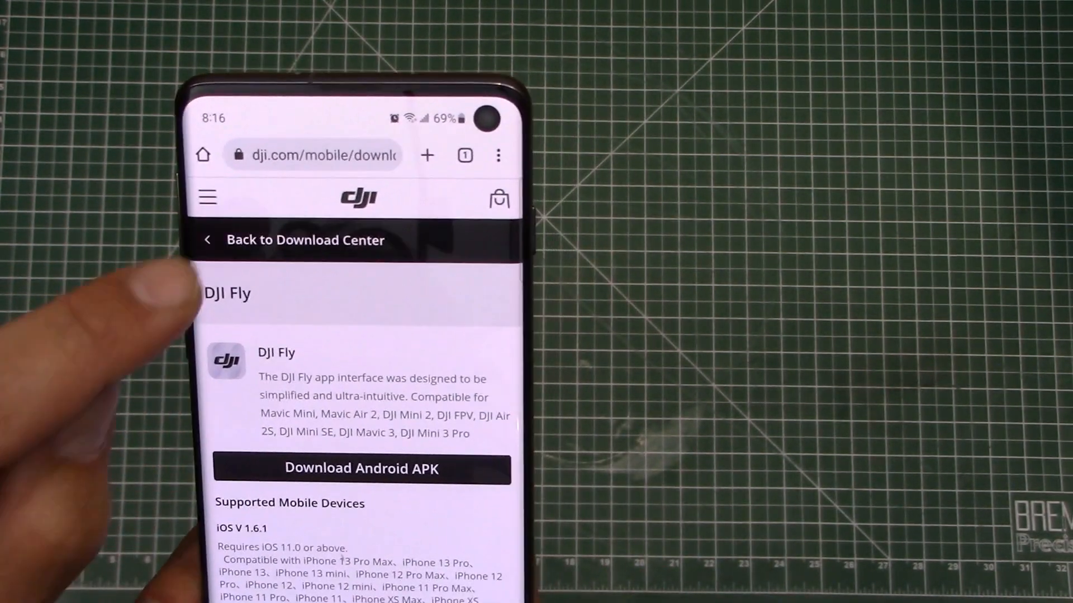
click(361, 468)
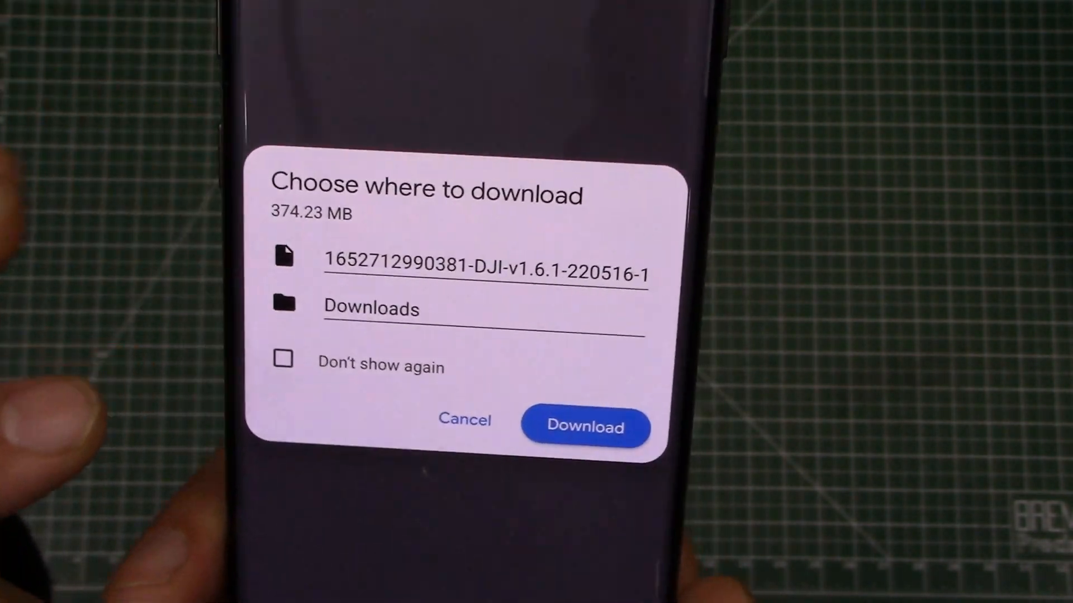
Save the 374.23 MB APK to Downloads past the harmful-file warning, then open it.
click(584, 427)
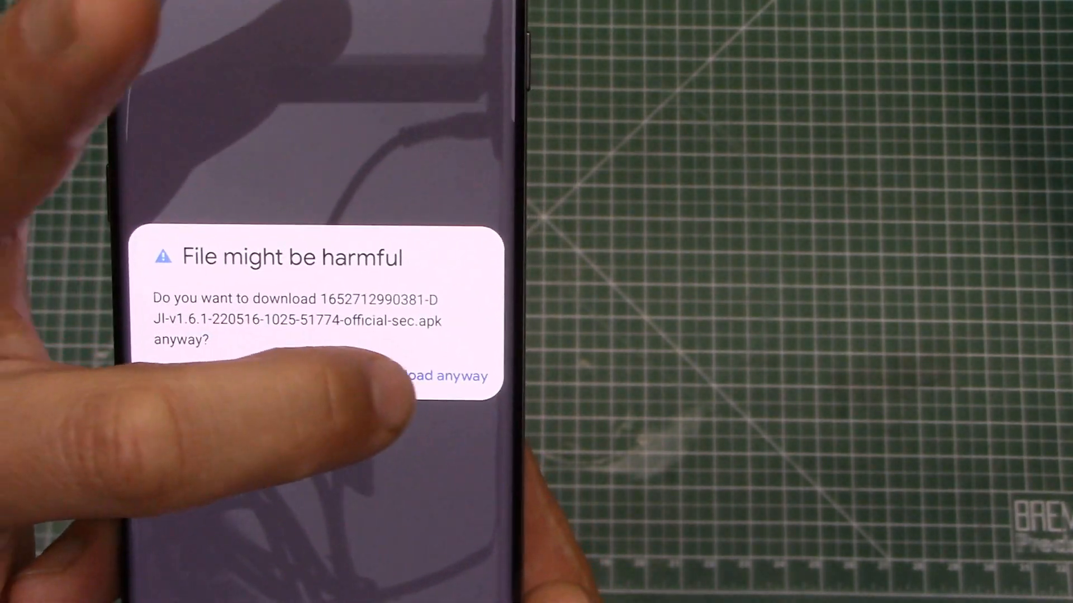
click(443, 375)
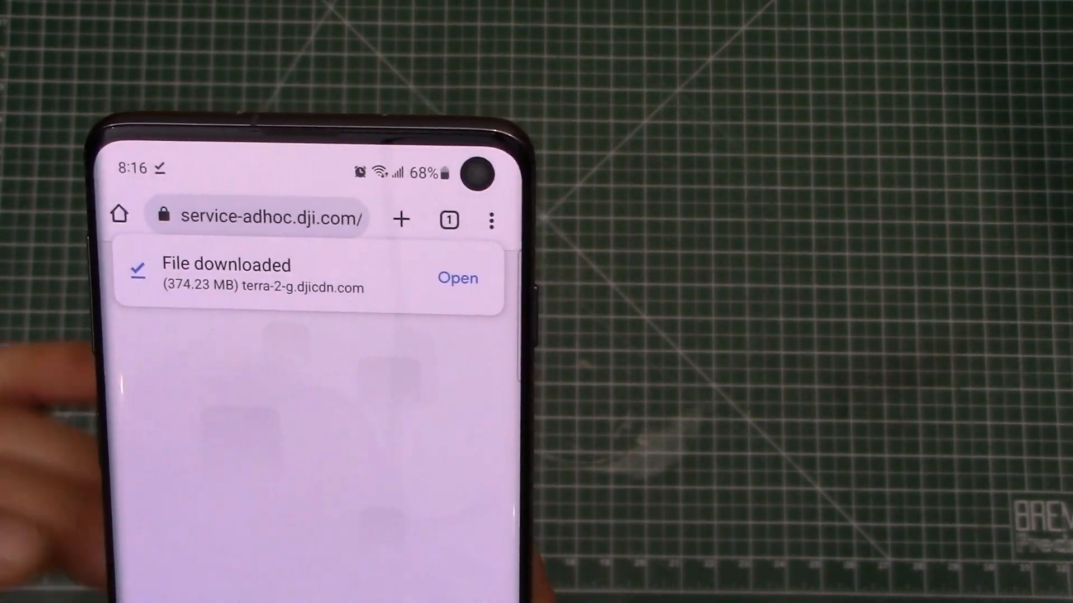
click(457, 277)
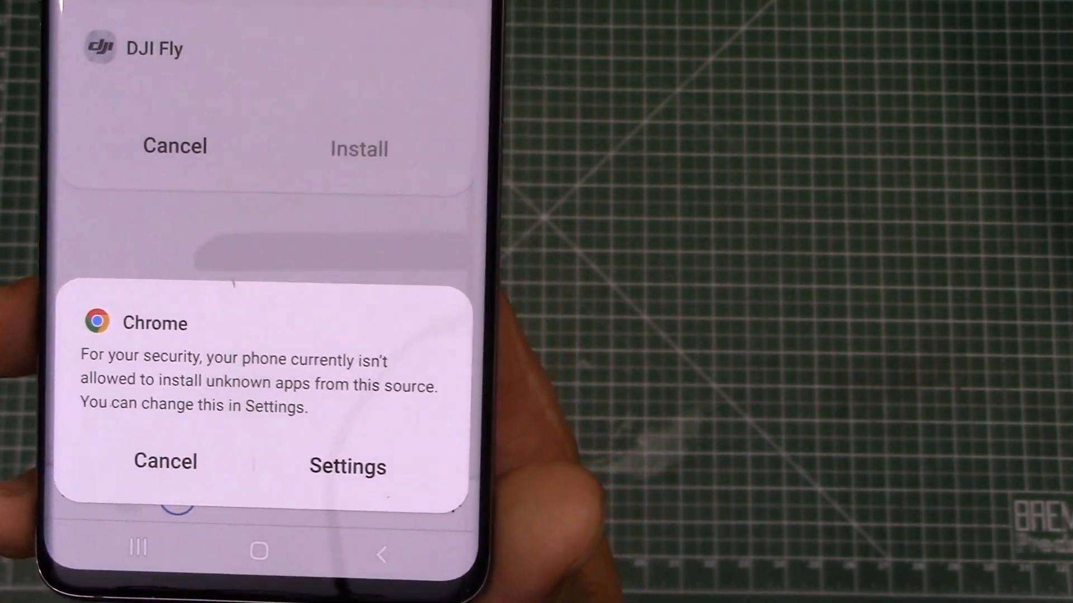
Allow Chrome to install unknown apps, then install DJI Fly and dismiss the notice.
click(347, 466)
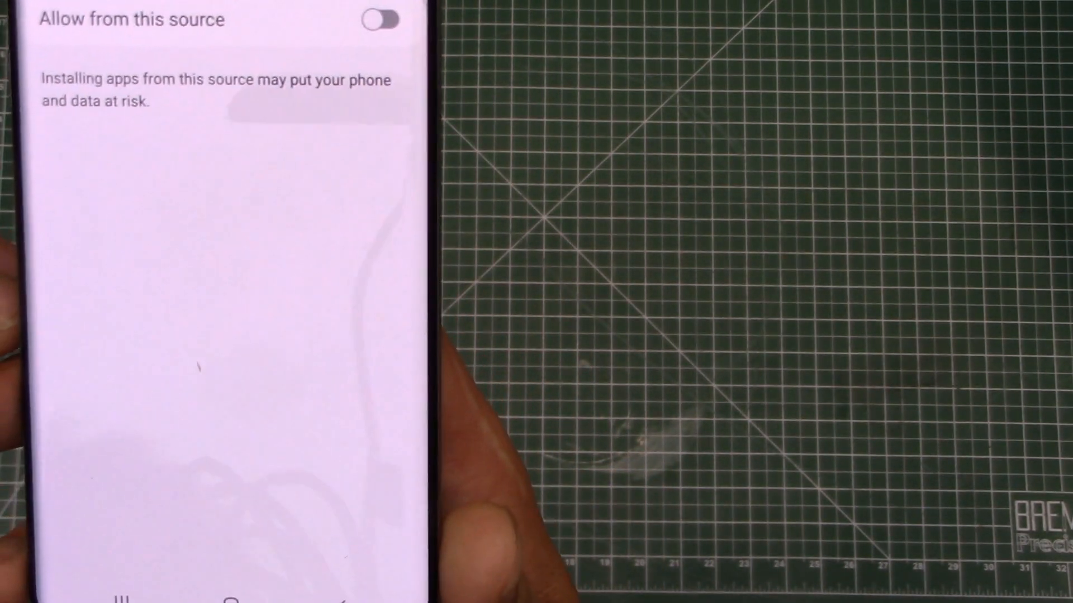
click(380, 17)
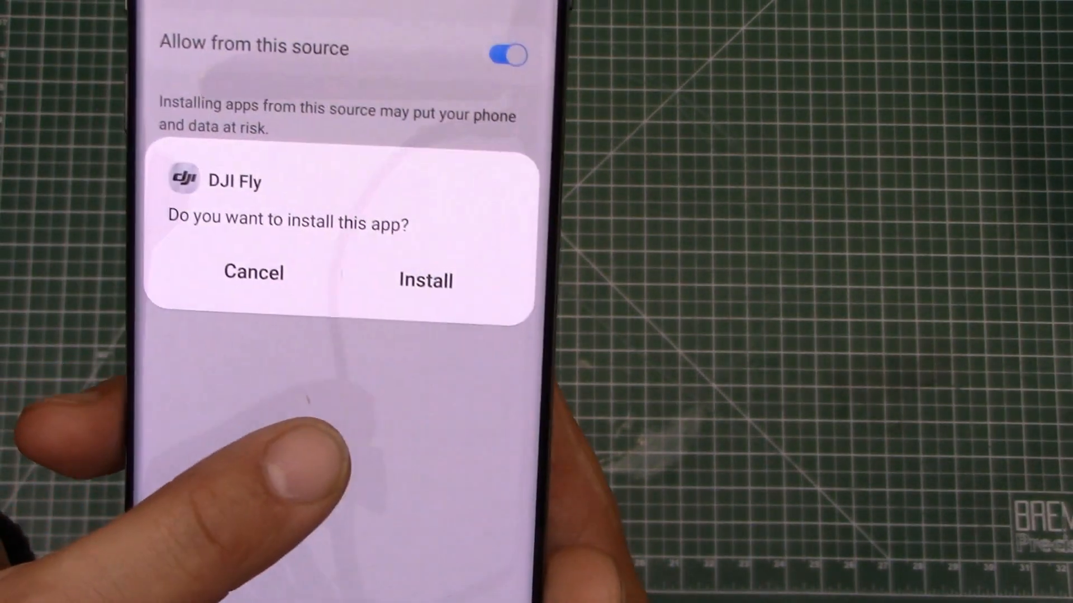
click(424, 280)
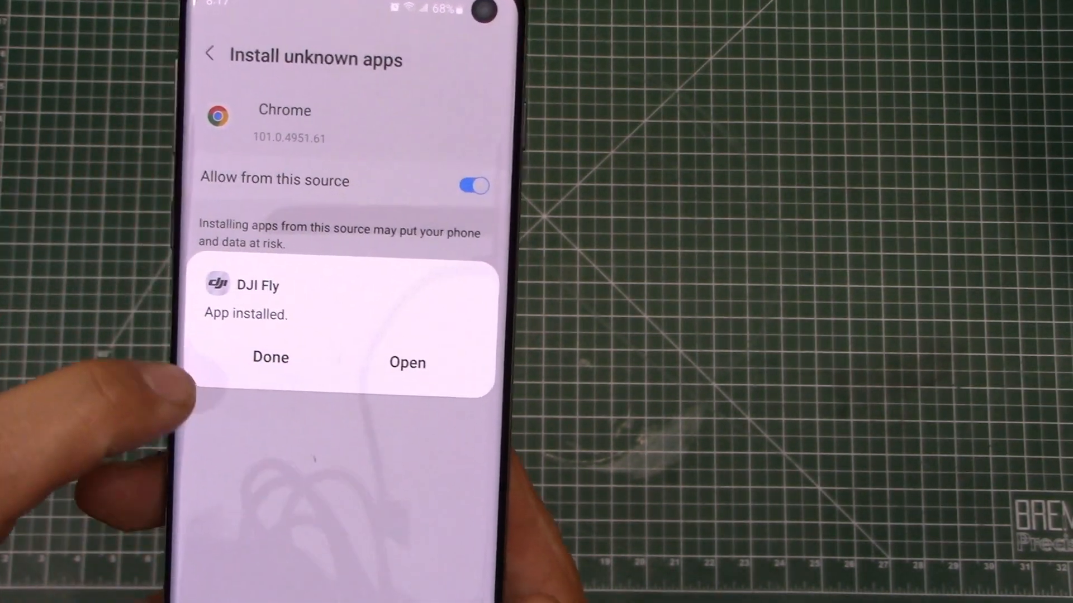
click(270, 357)
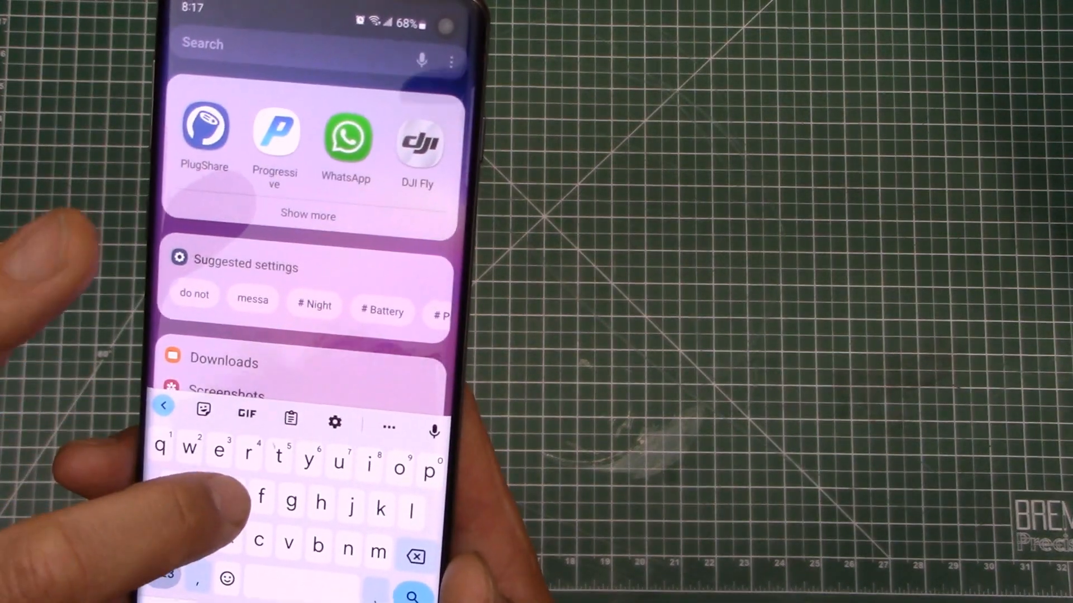
Search the launcher for 'dji' and launch the DJI Fly app.
text(dji)
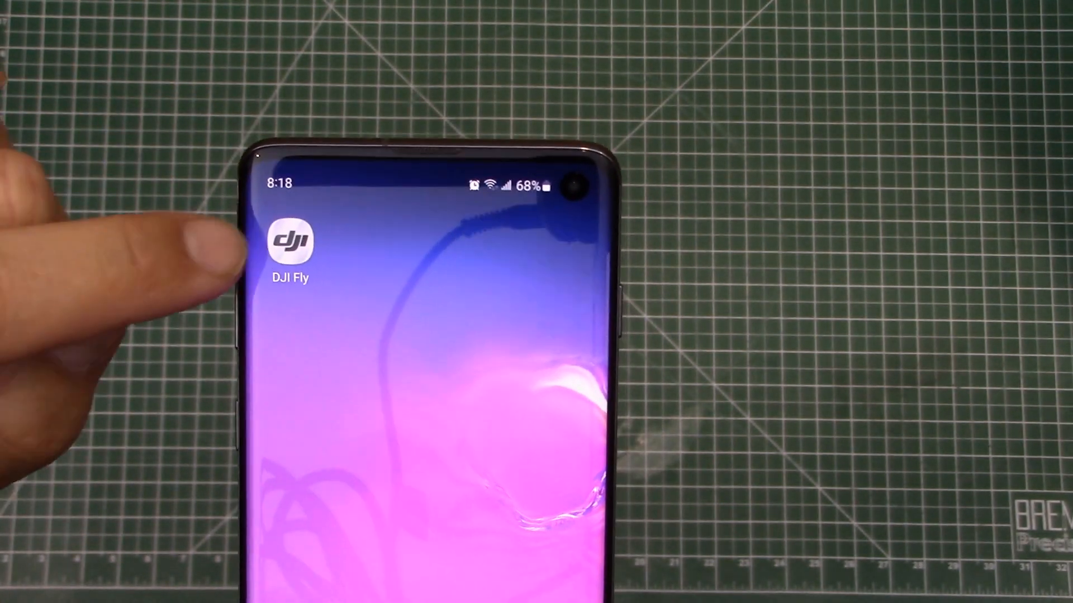
click(290, 242)
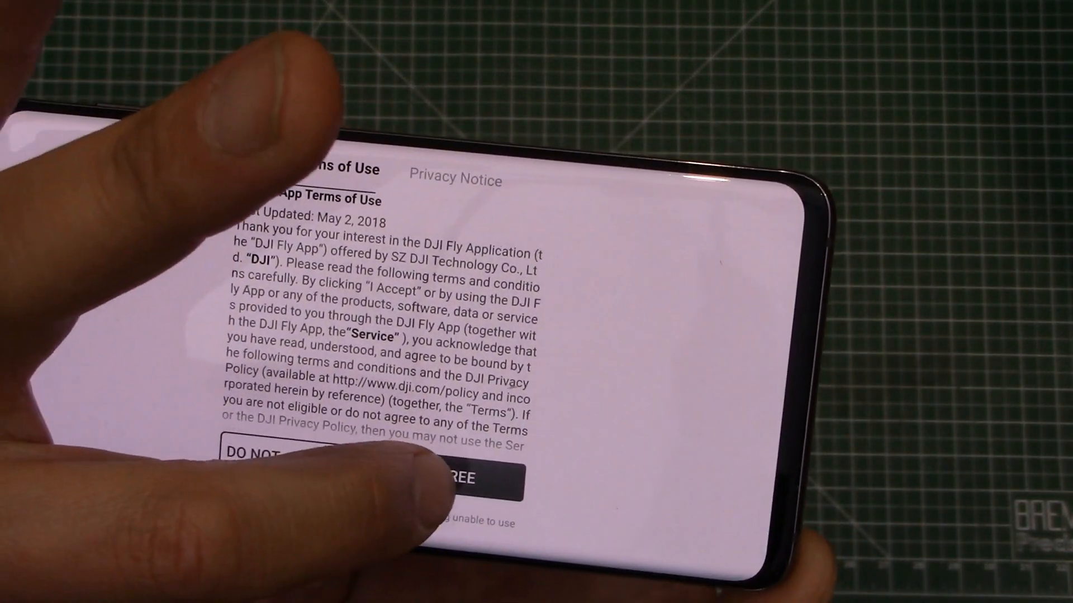
Agree to DJI Fly's Terms of Use, grant all permissions, and allow photo access.
click(444, 478)
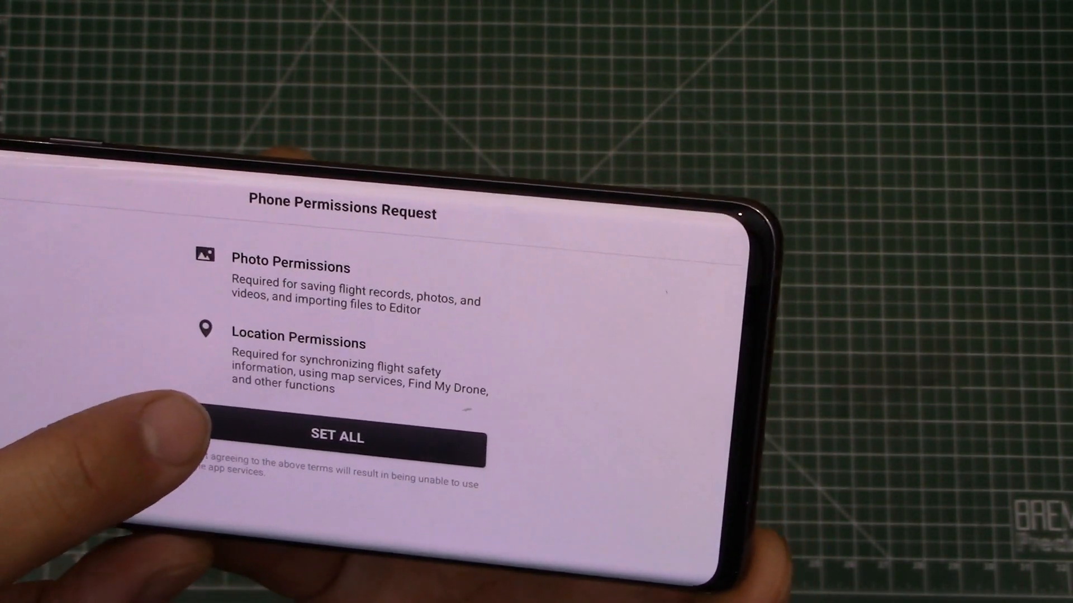
click(337, 436)
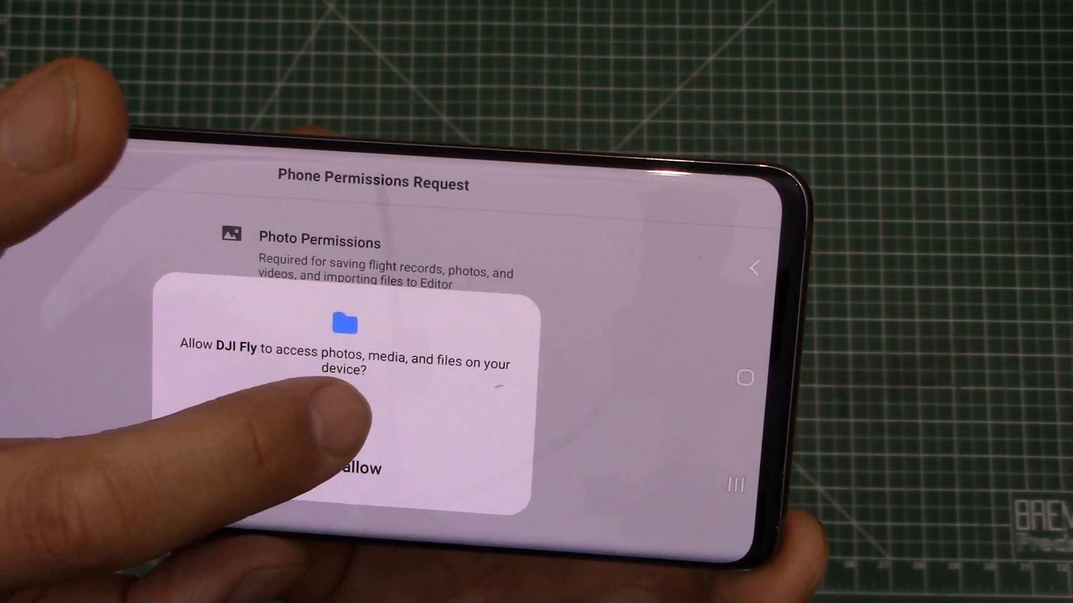
click(349, 469)
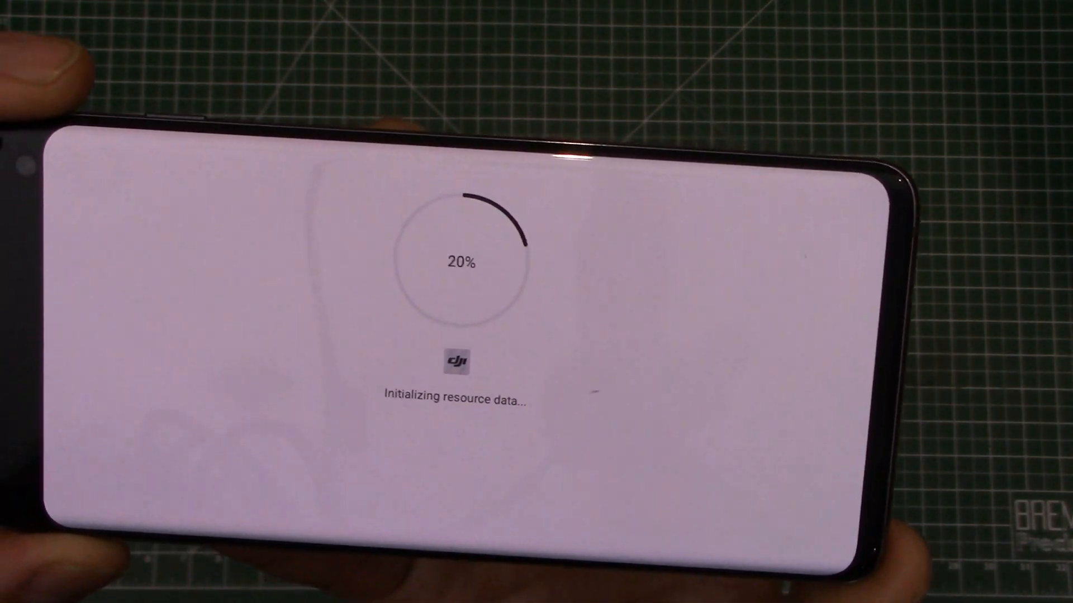